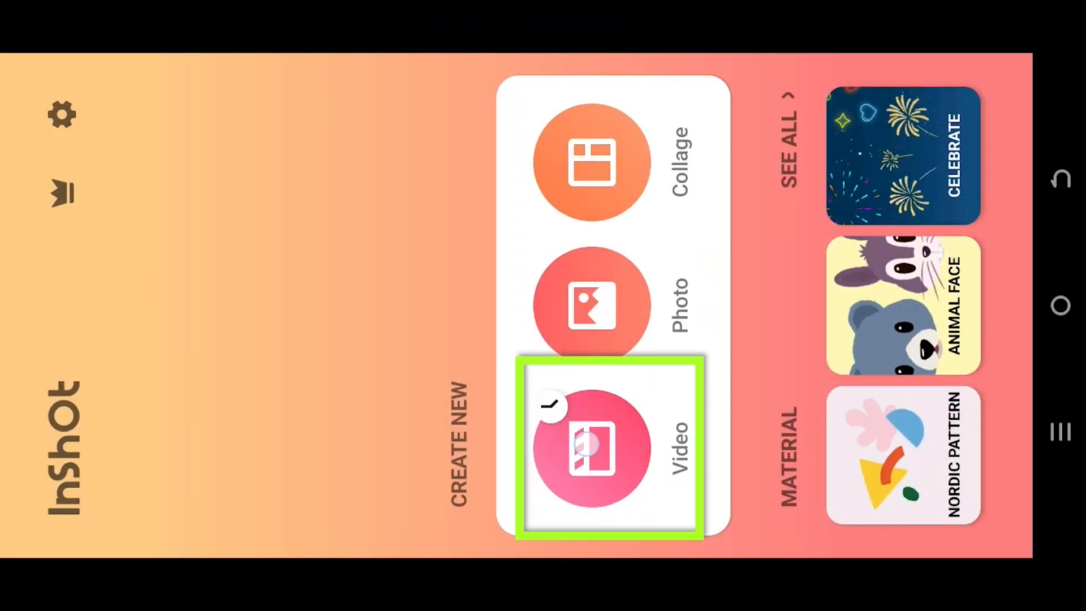
- Start a new video project from the InShot home screen
left_click(590, 448)
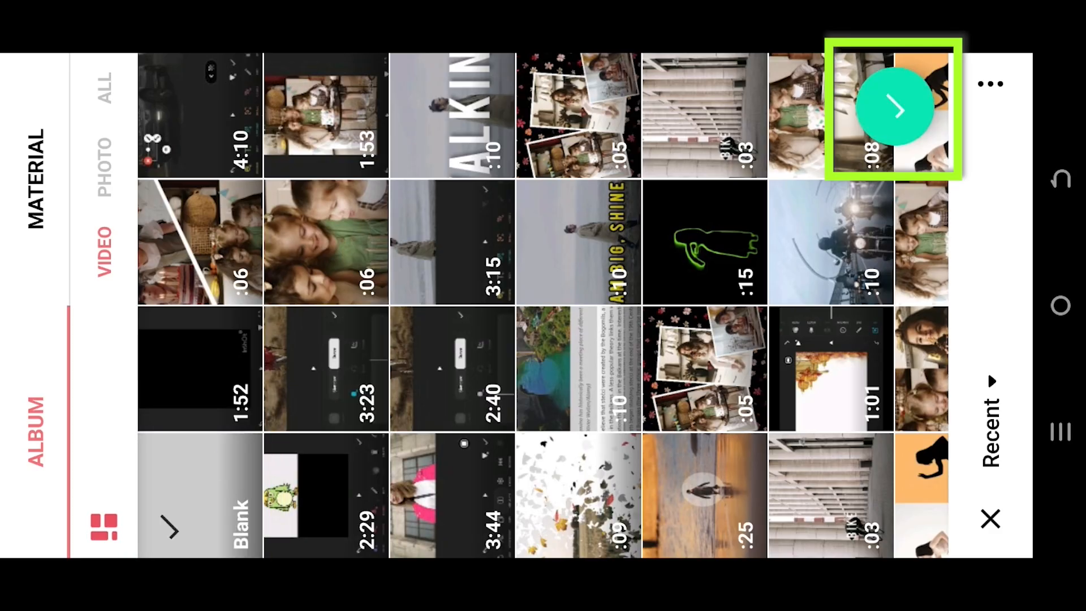
- Confirm the cupcake birthday clip to create the project
left_click(895, 109)
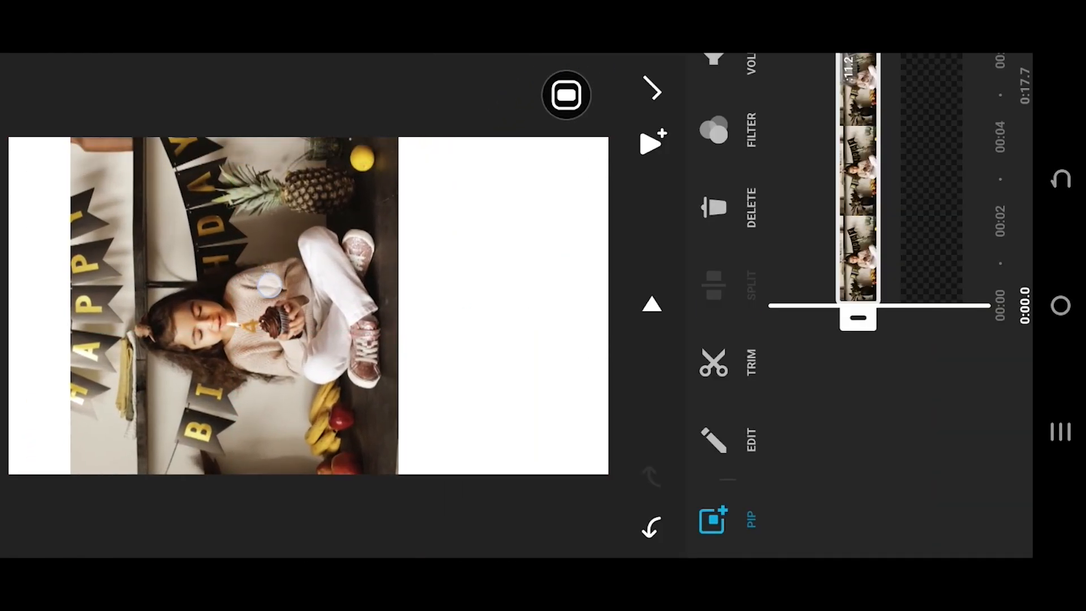
- Add the candle-blowing birthday clip as a PiP overlay
left_click(713, 521)
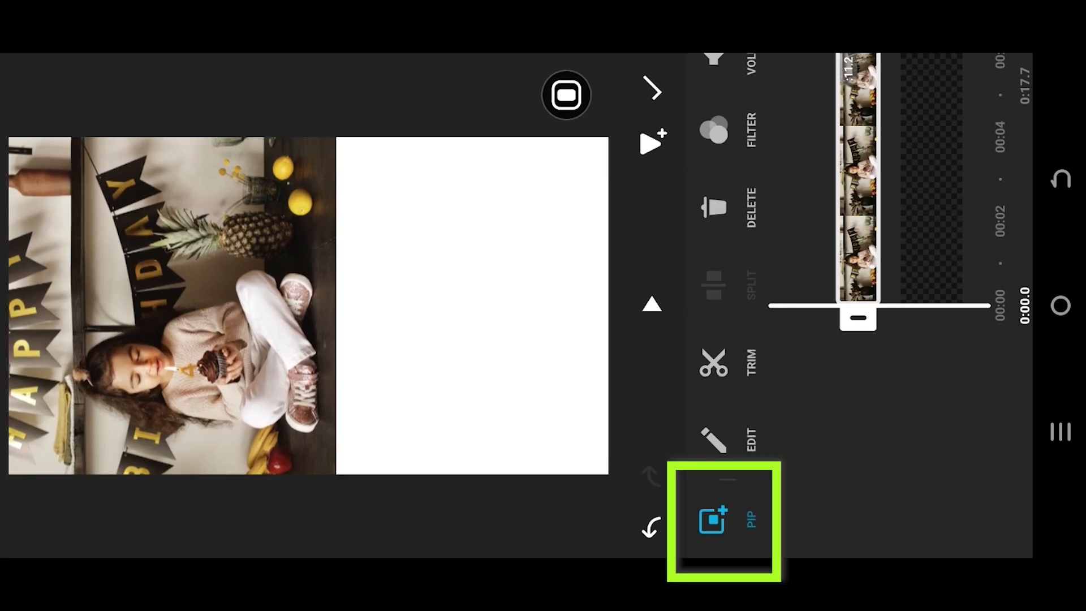
left_click(725, 521)
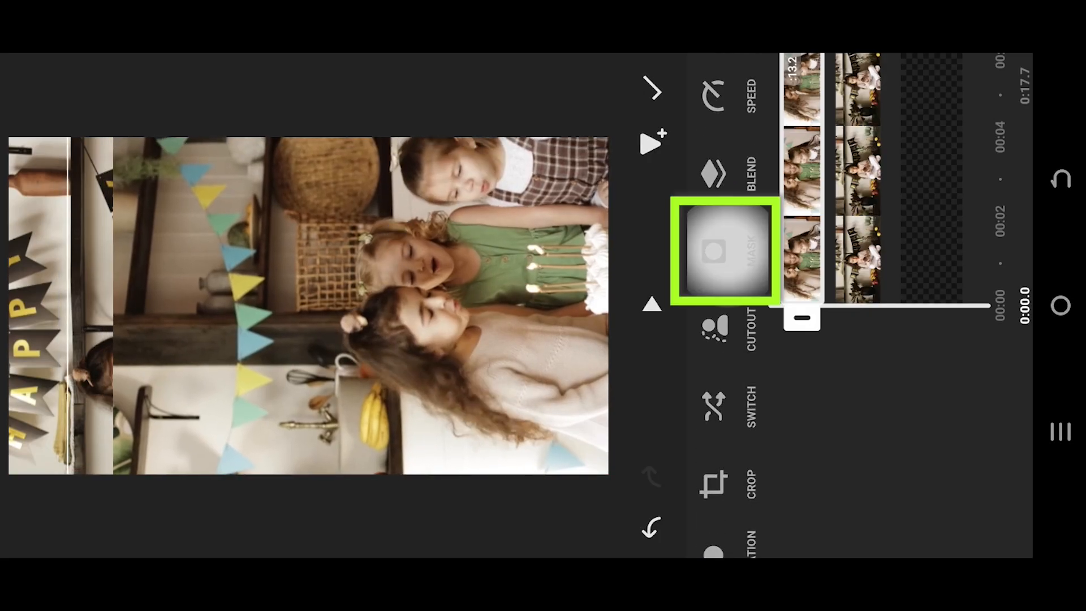
- Mask the candle-blowing overlay with a line dragged across to reveal the cupcake clip
left_click(726, 251)
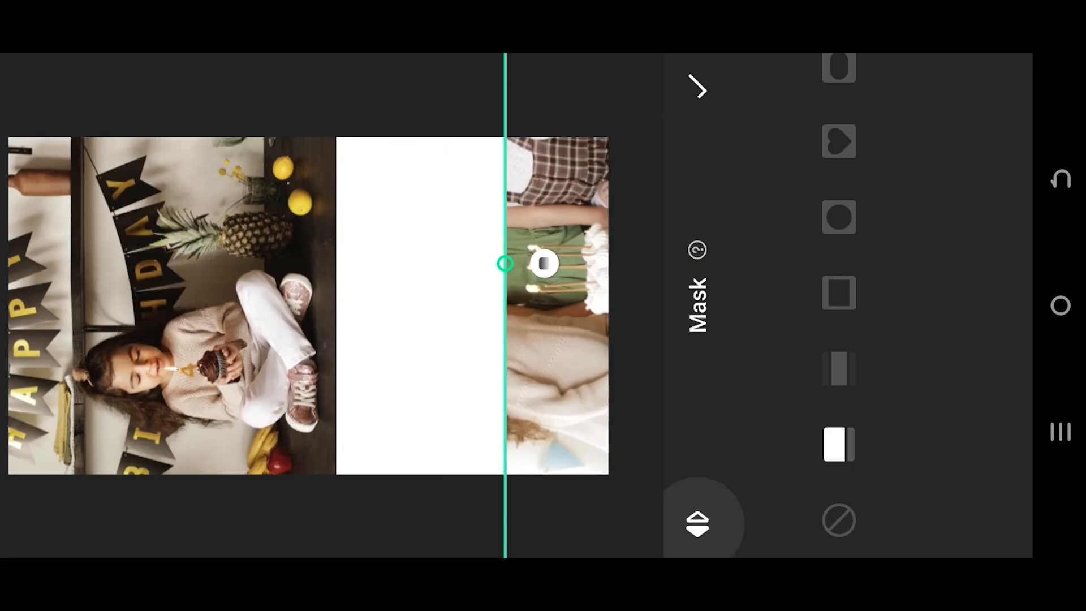
left_click_drag(544, 264, 609, 491)
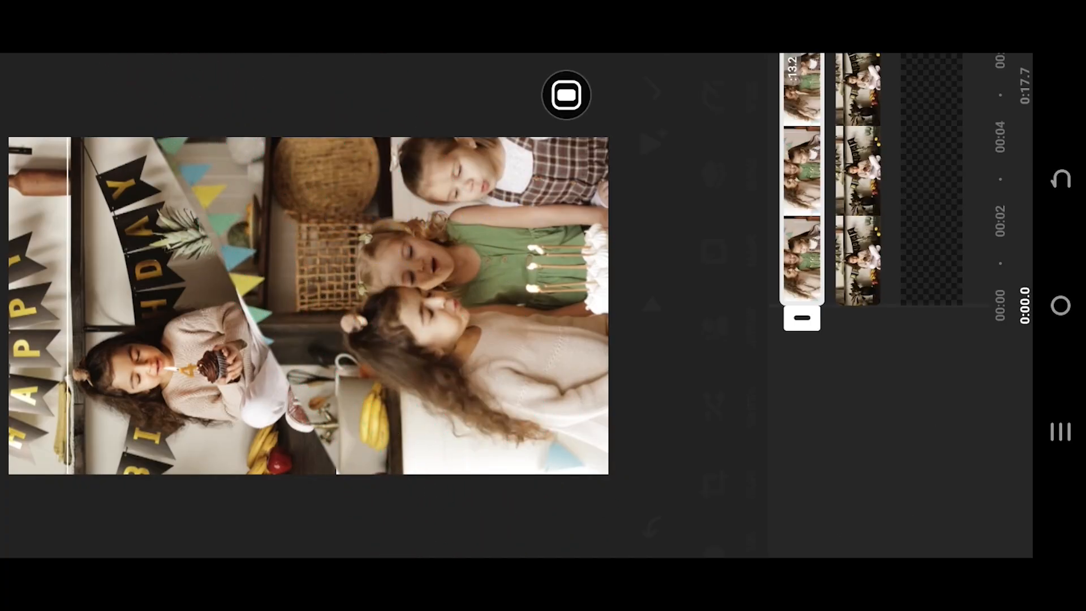
- Give the cupcake clip a tilted diagonal linear mask with a white border strip
left_click(858, 173)
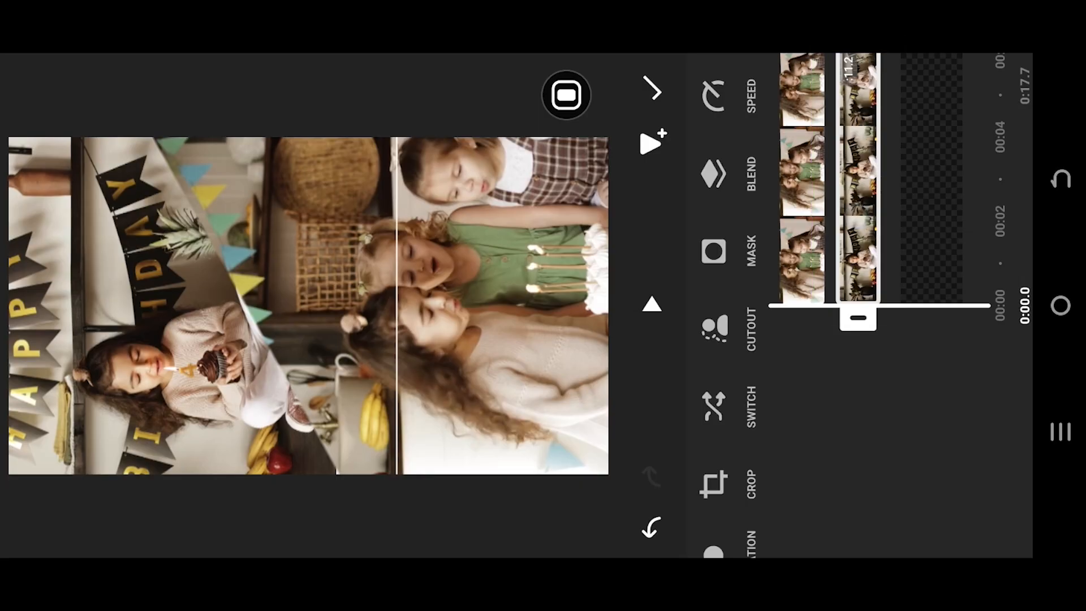
left_click(713, 252)
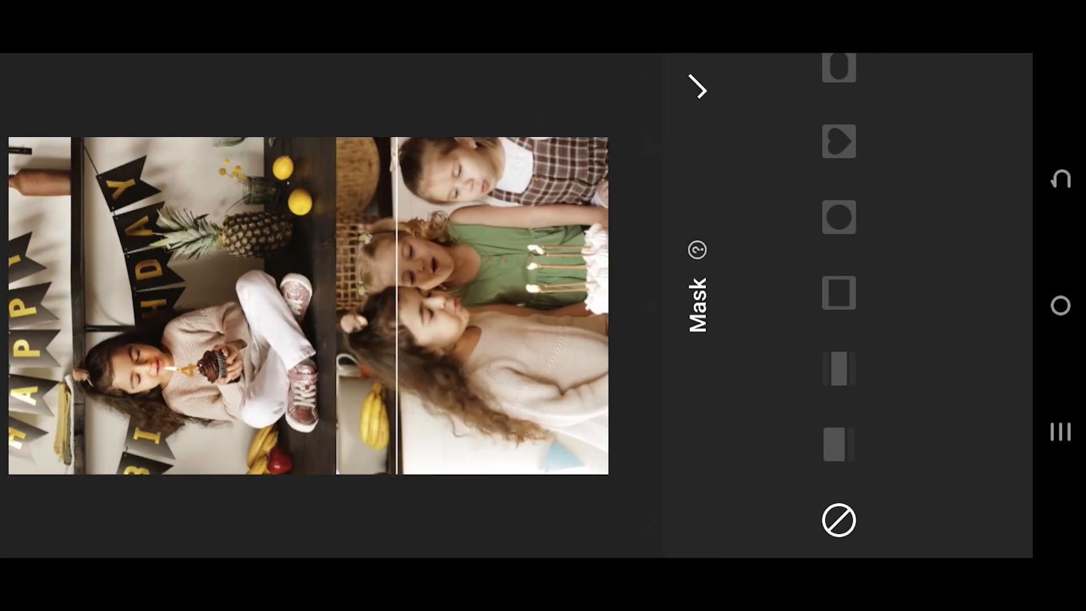
left_click(839, 445)
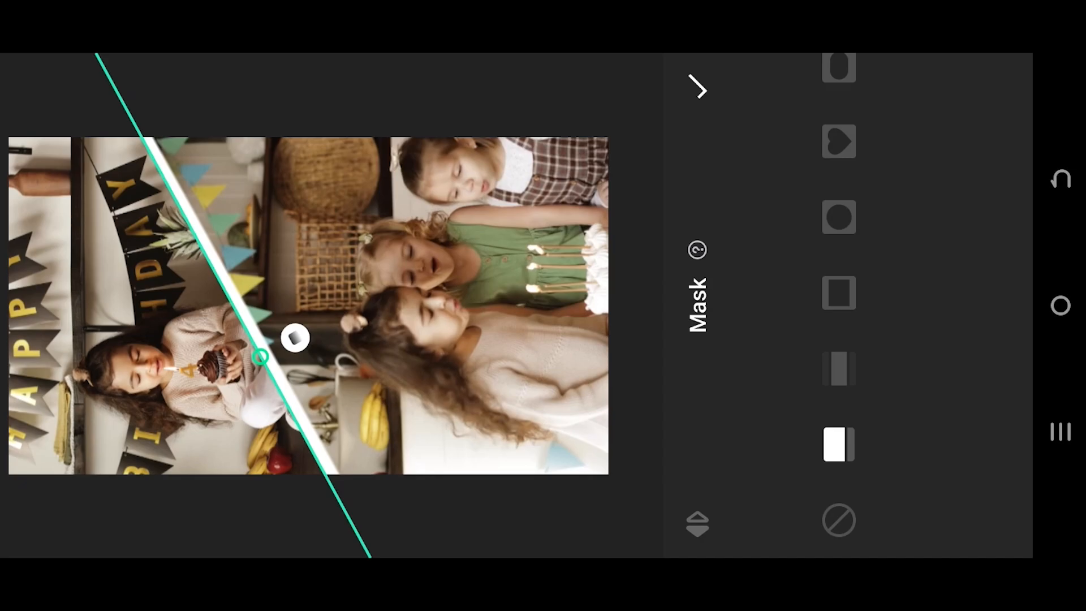
left_click_drag(295, 338, 336, 318)
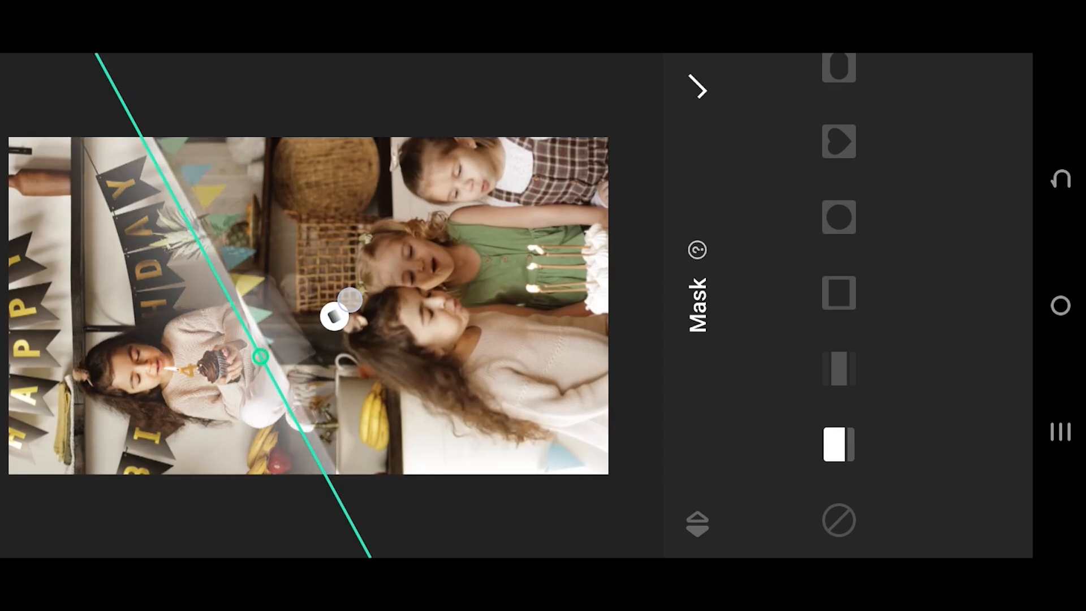
left_click_drag(340, 315, 294, 337)
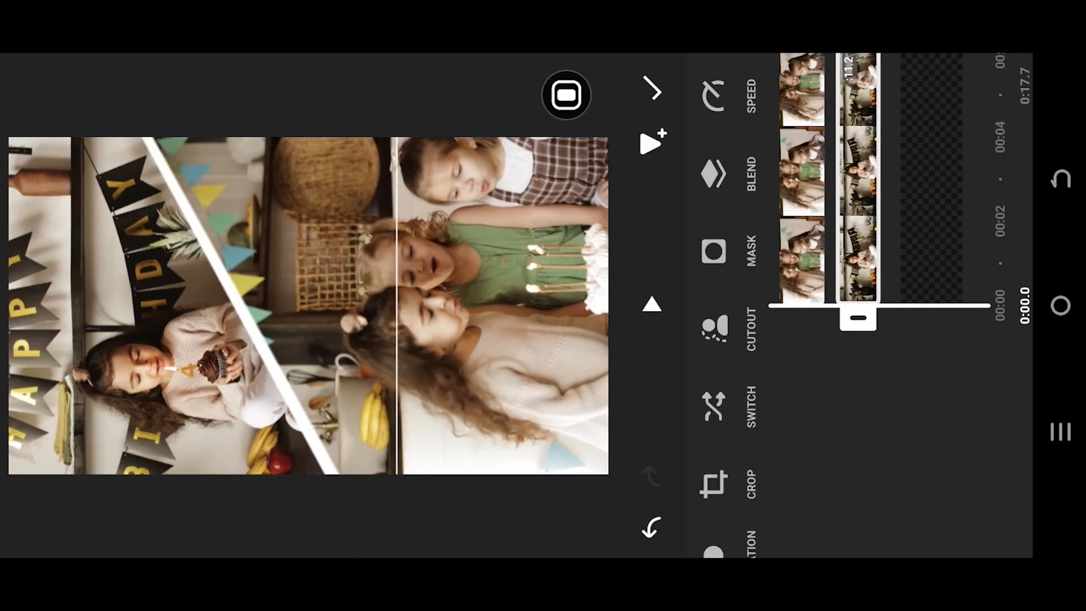
left_click(858, 180)
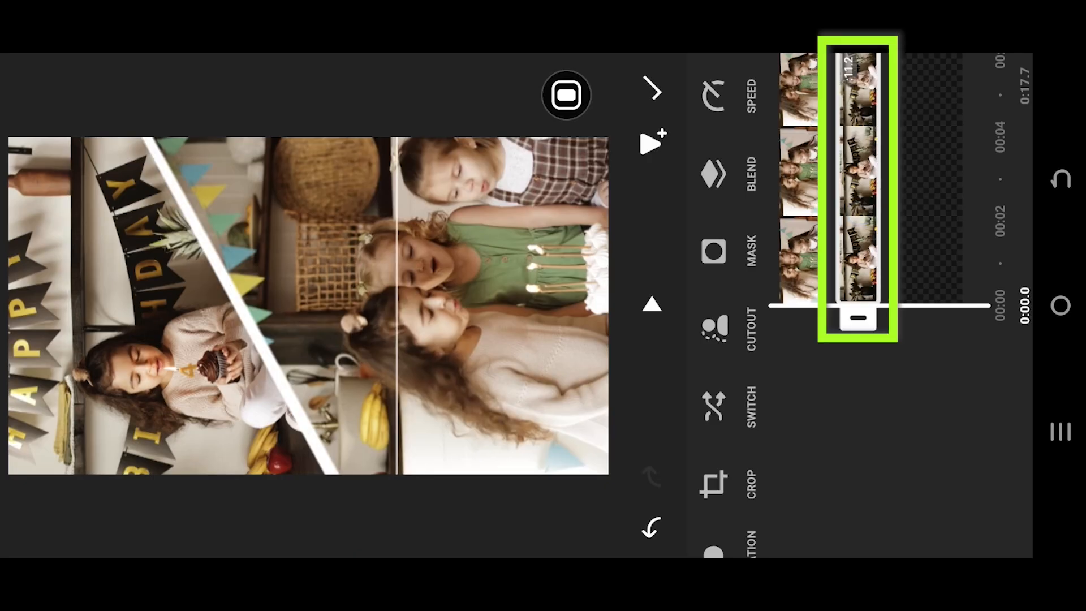